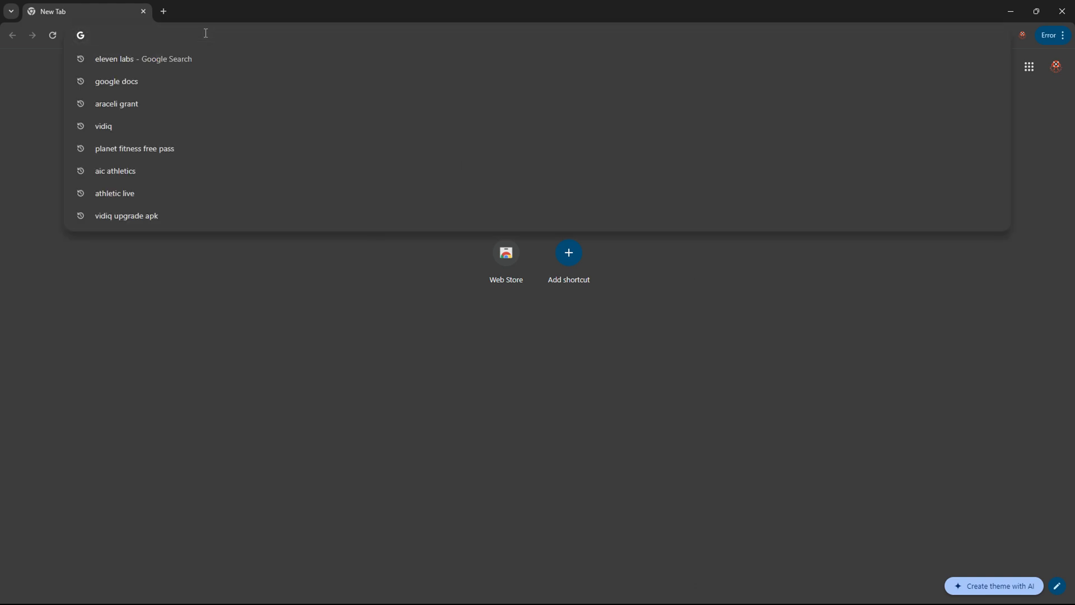
- Search the web for chrome extensions and land on the Chrome Web Store home page
{"action": "type", "text": "chorme"}
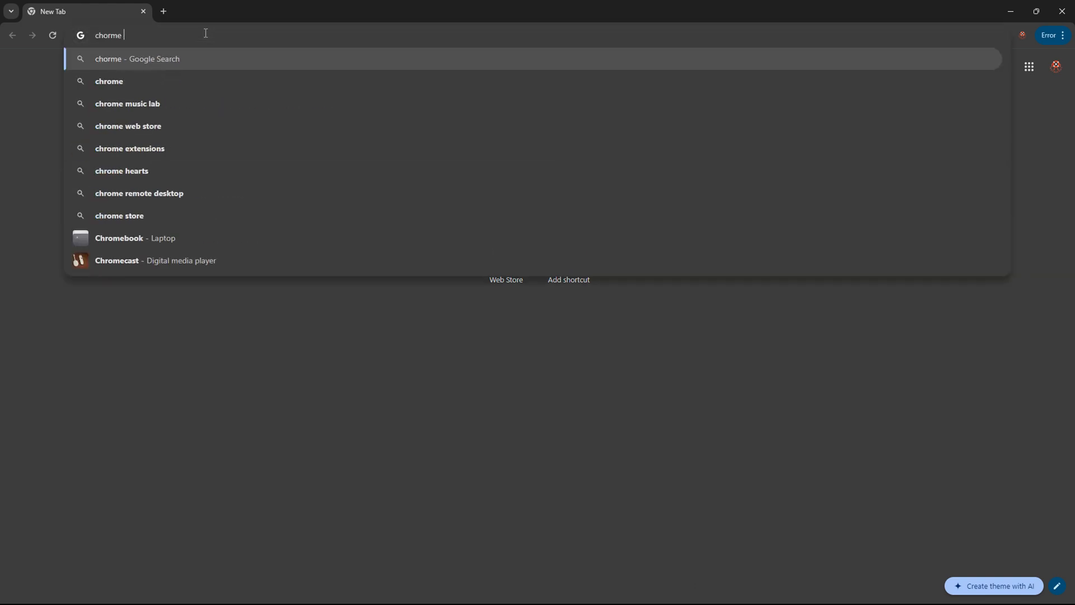
{"action": "left_click", "coordinate": [129, 148]}
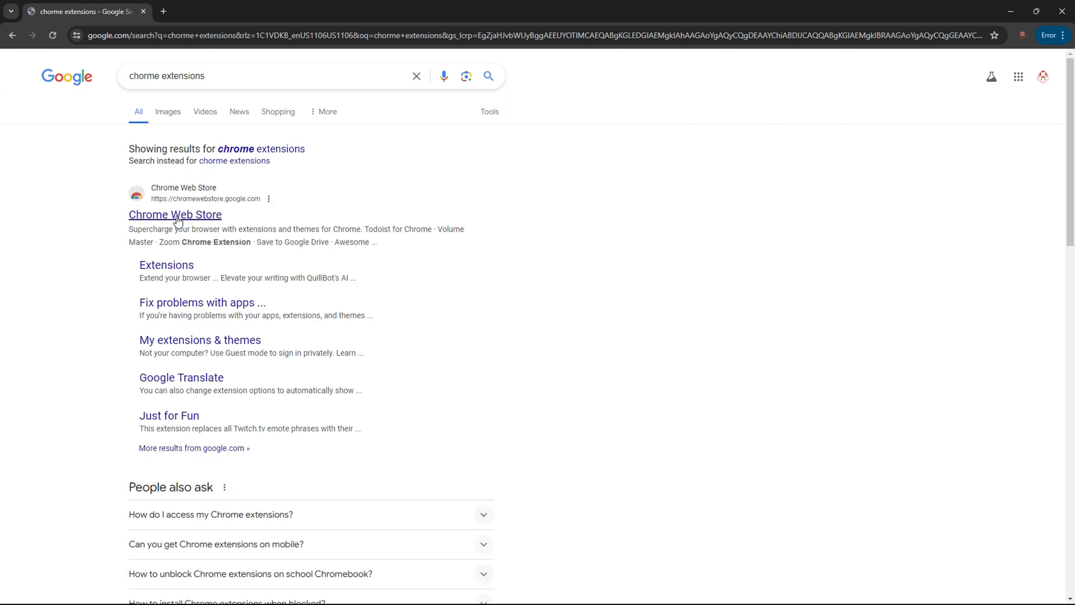
{"action": "left_click", "coordinate": [175, 215]}
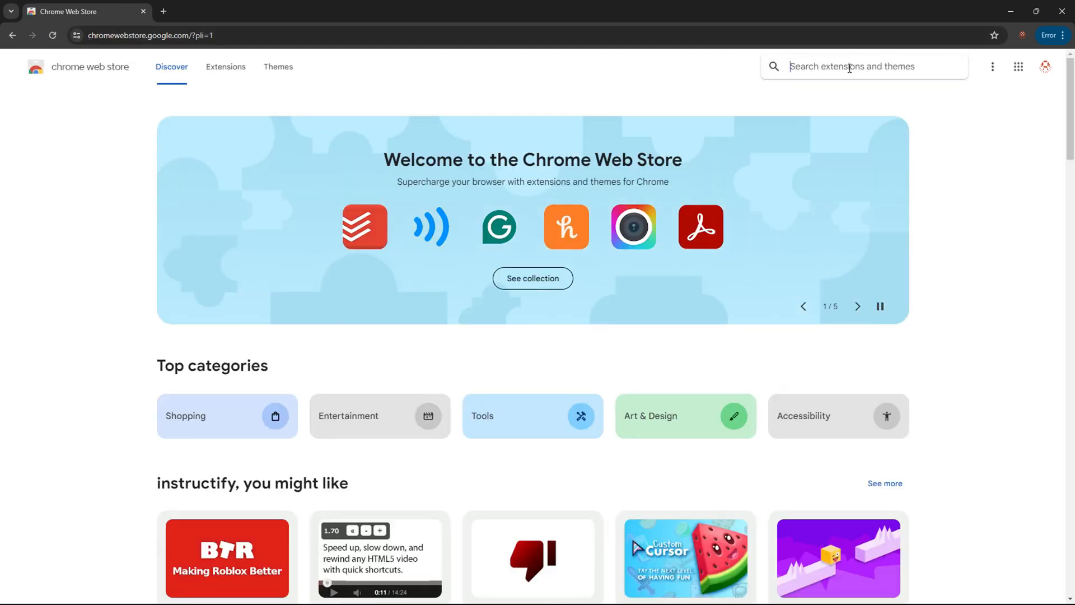
- Find Dark Reader by searching 'da' and add the extension to Chrome
{"action": "type", "text": "dark"}
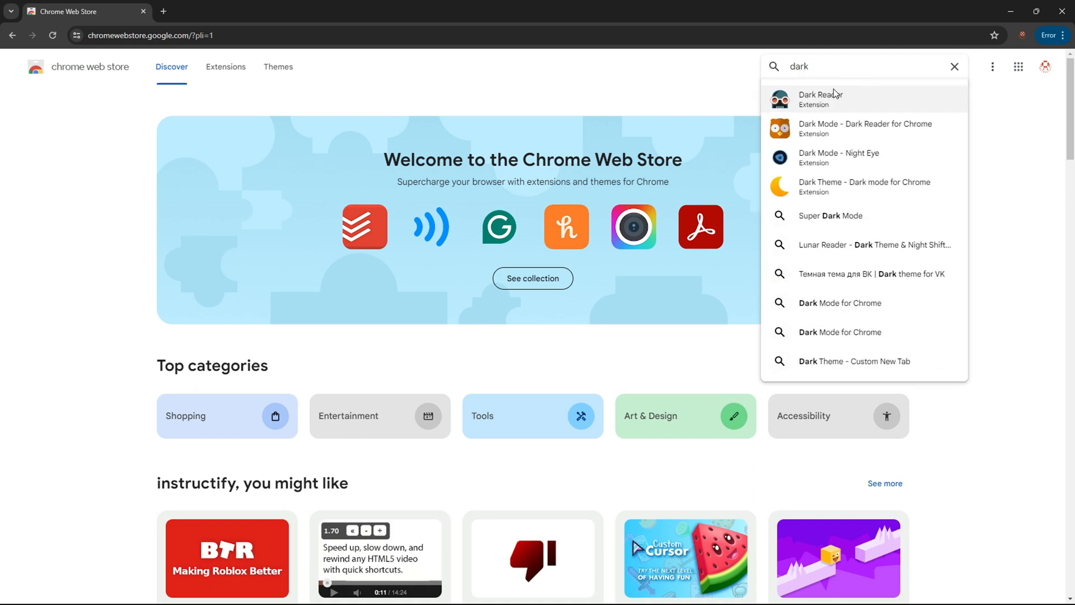
{"action": "left_click", "coordinate": [819, 99]}
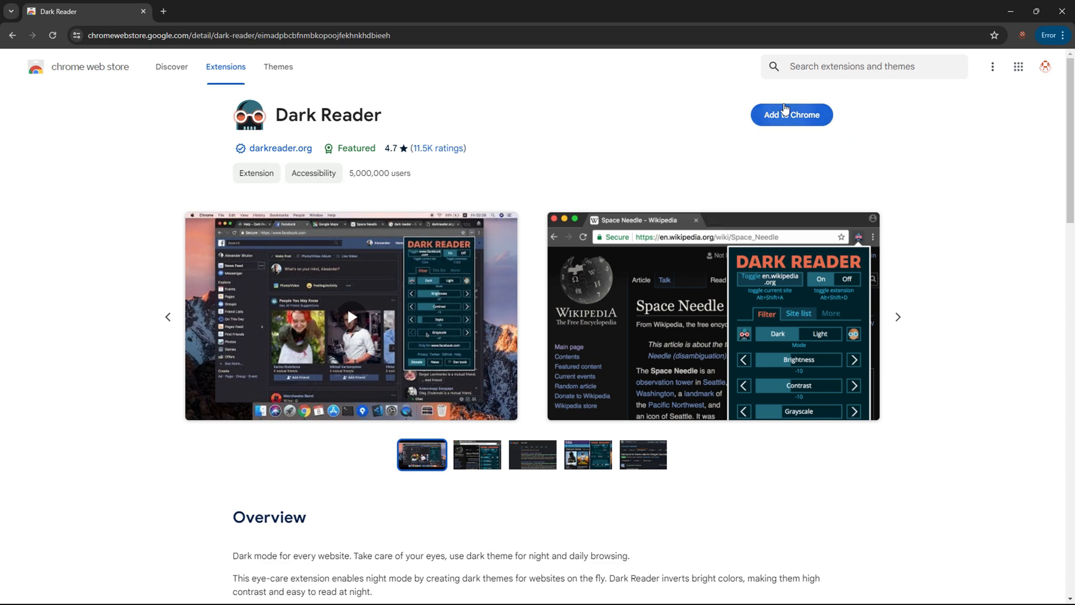
{"action": "left_click", "coordinate": [791, 114]}
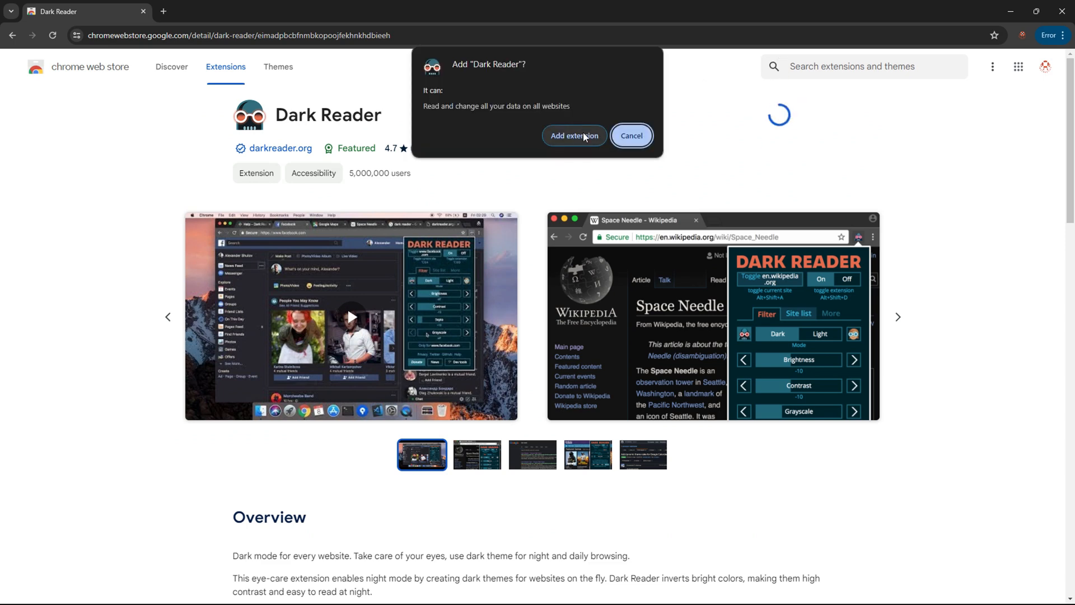
{"action": "left_click", "coordinate": [574, 135]}
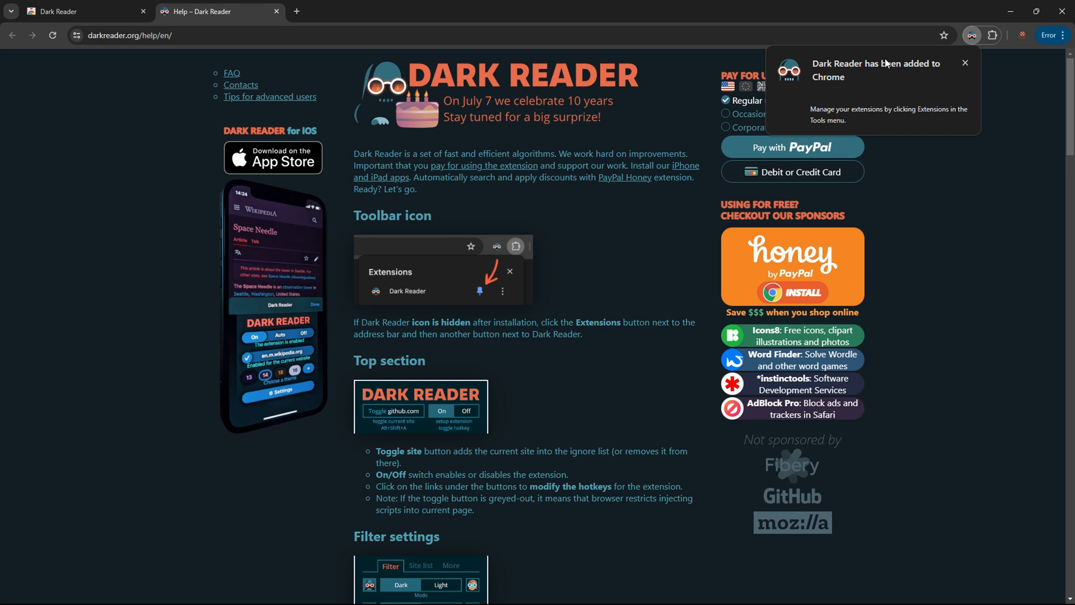
{"action": "mouse_move", "coordinate": [539, 229]}
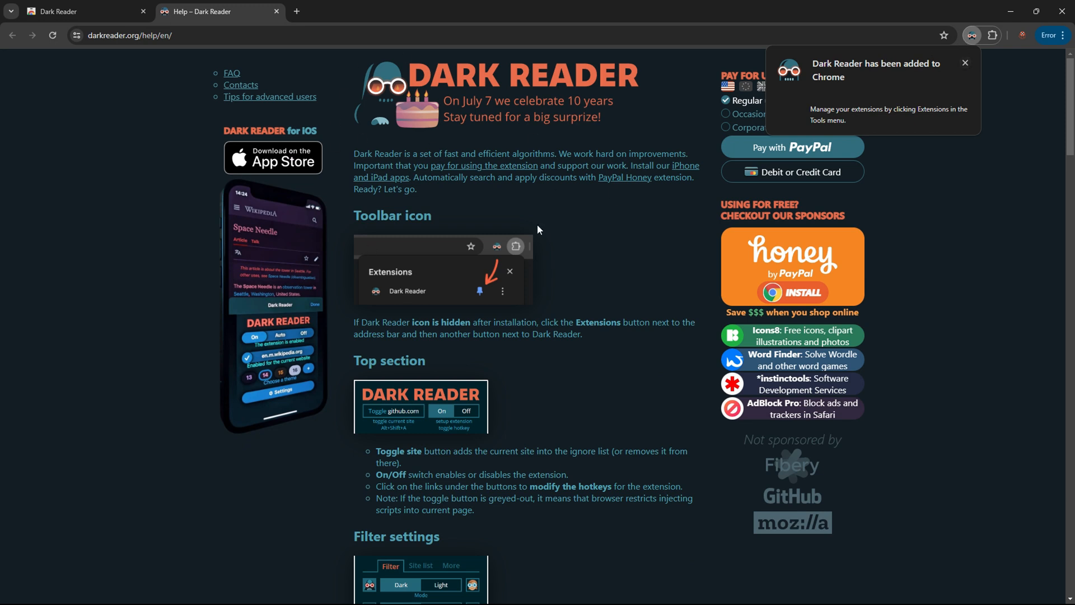
{"action": "mouse_move", "coordinate": [628, 210]}
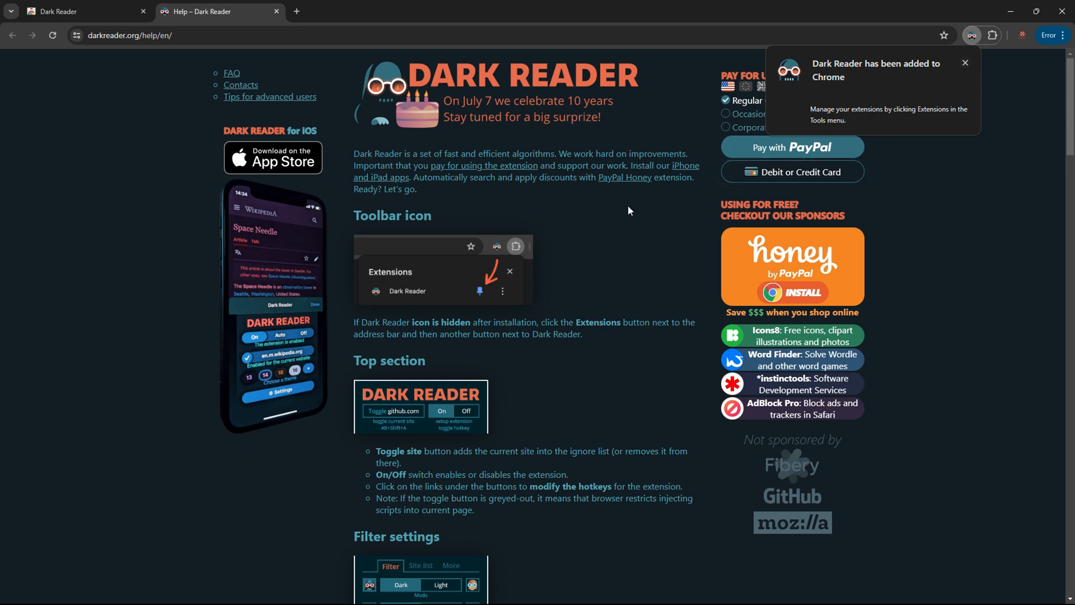
{"action": "mouse_move", "coordinate": [314, 64]}
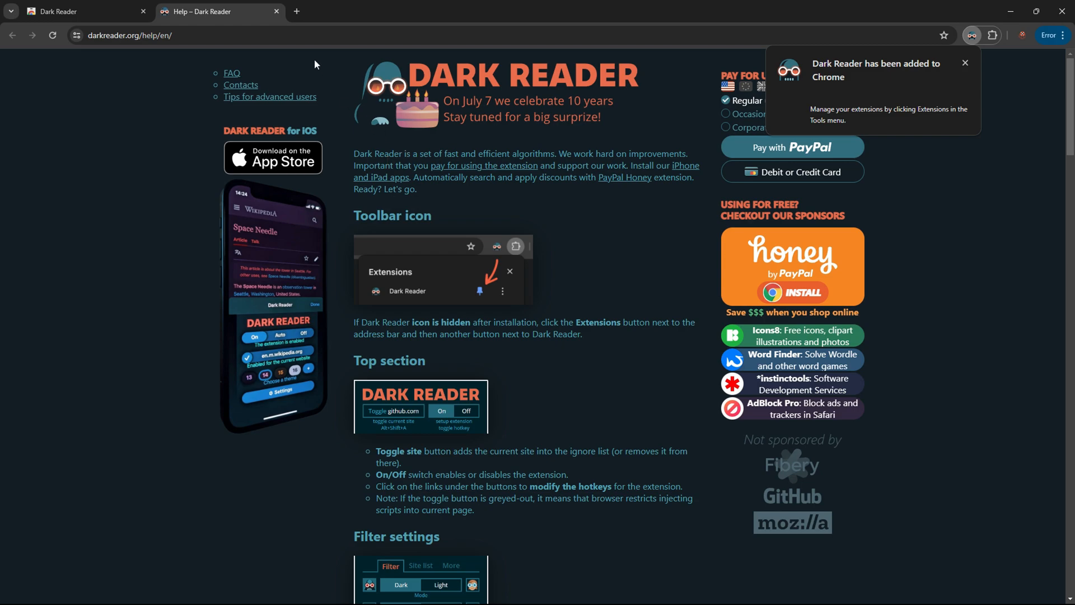
- Start a fresh blank tab next to the Dark Reader help page
{"action": "left_click", "coordinate": [296, 11]}
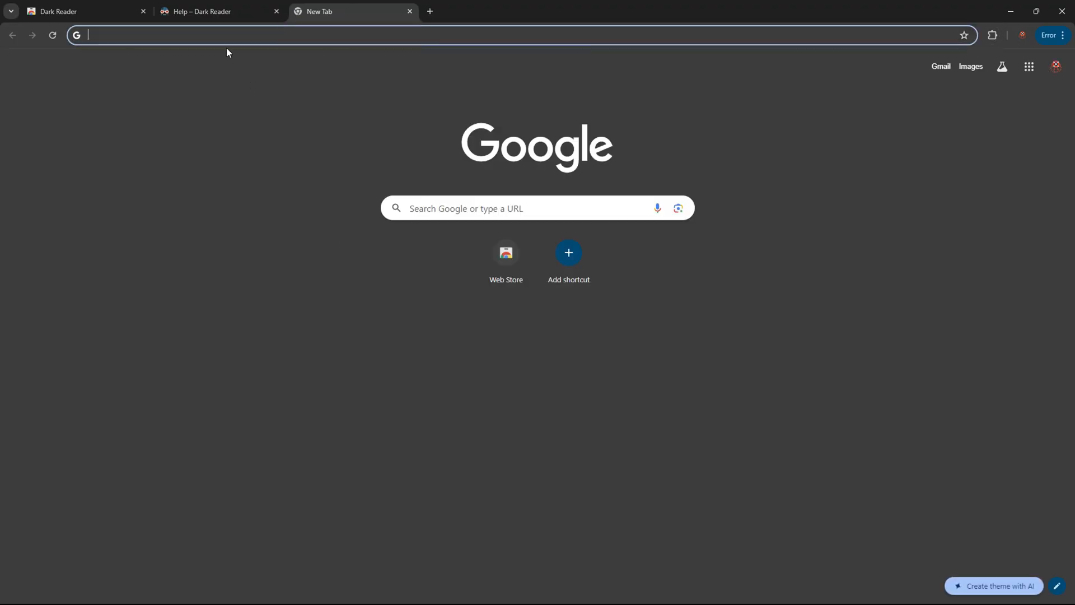
- Search for google docs and reach the Docs home listing recent documents
{"action": "type", "text": "go"}
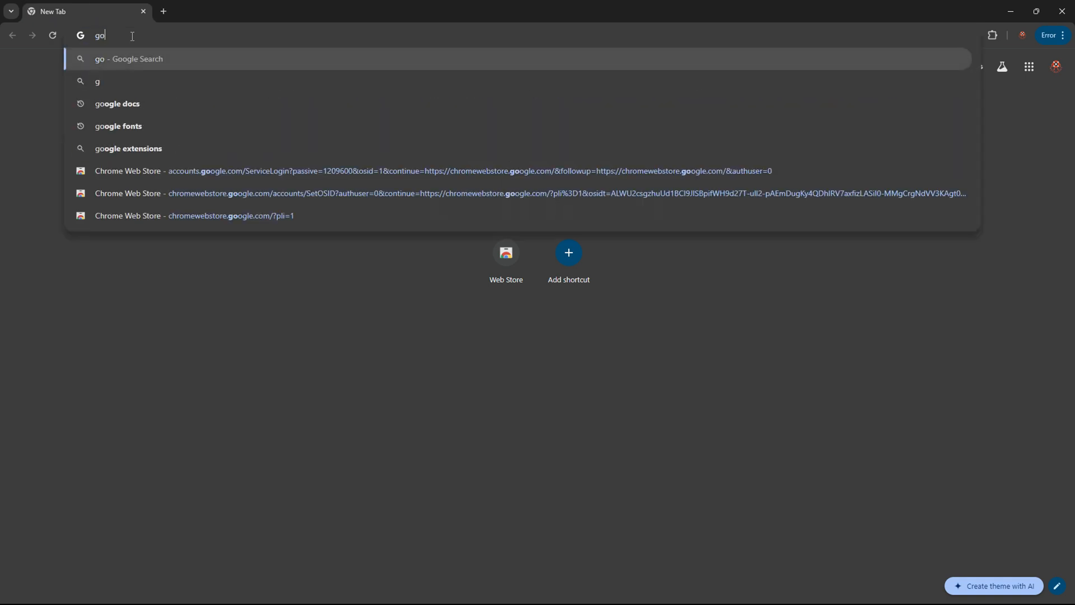
{"action": "left_click", "coordinate": [116, 103]}
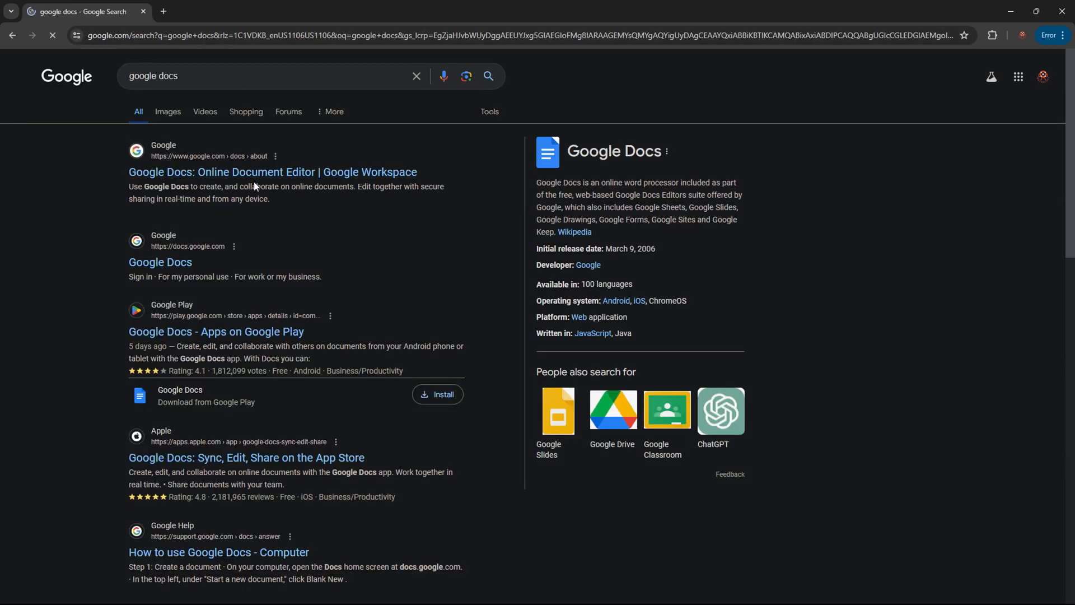
{"action": "left_click", "coordinate": [272, 171]}
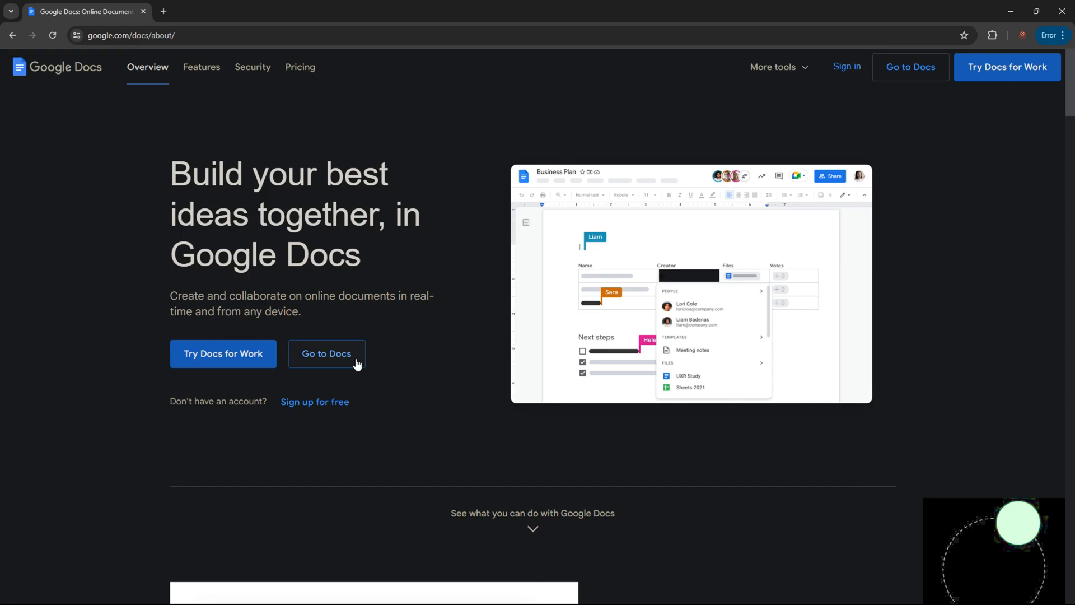
{"action": "left_click", "coordinate": [326, 354]}
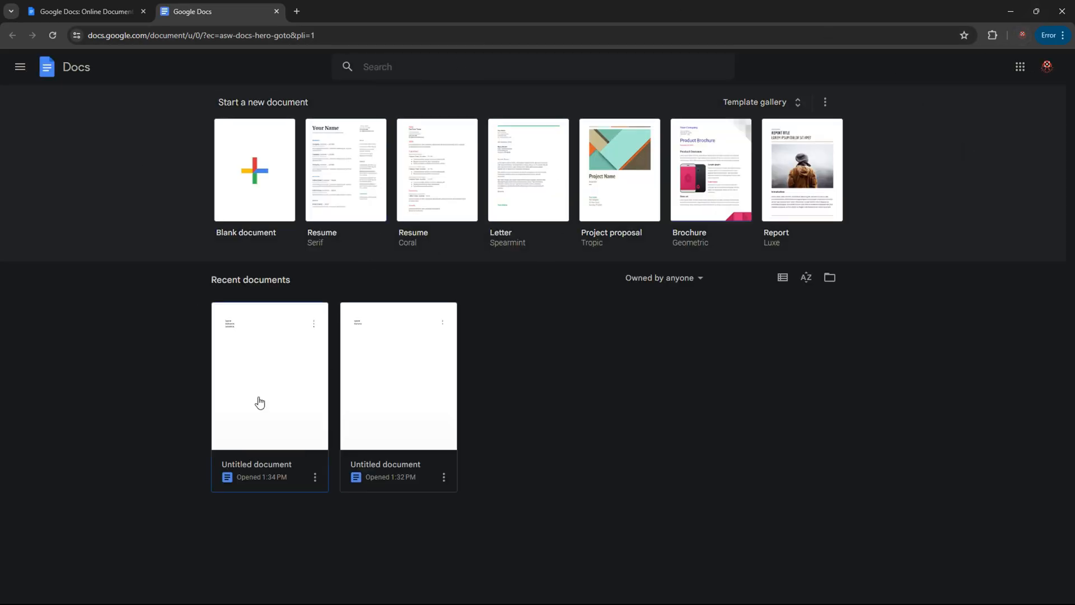
- Load the latest Untitled document and bring up the Dark Reader popup from Extensions
{"action": "double_click", "coordinate": [270, 376]}
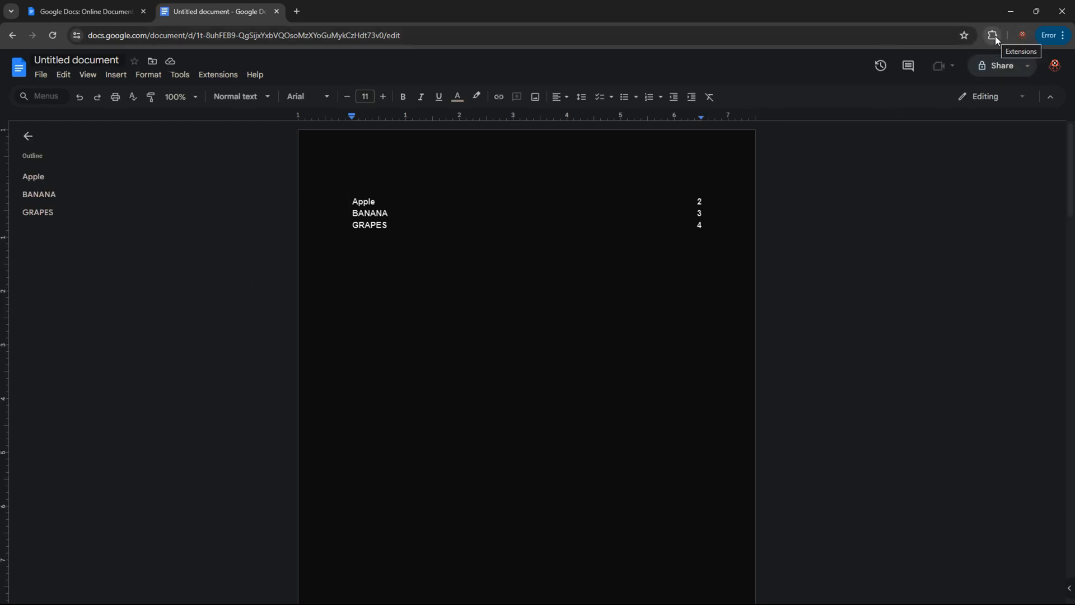
{"action": "left_click", "coordinate": [971, 34]}
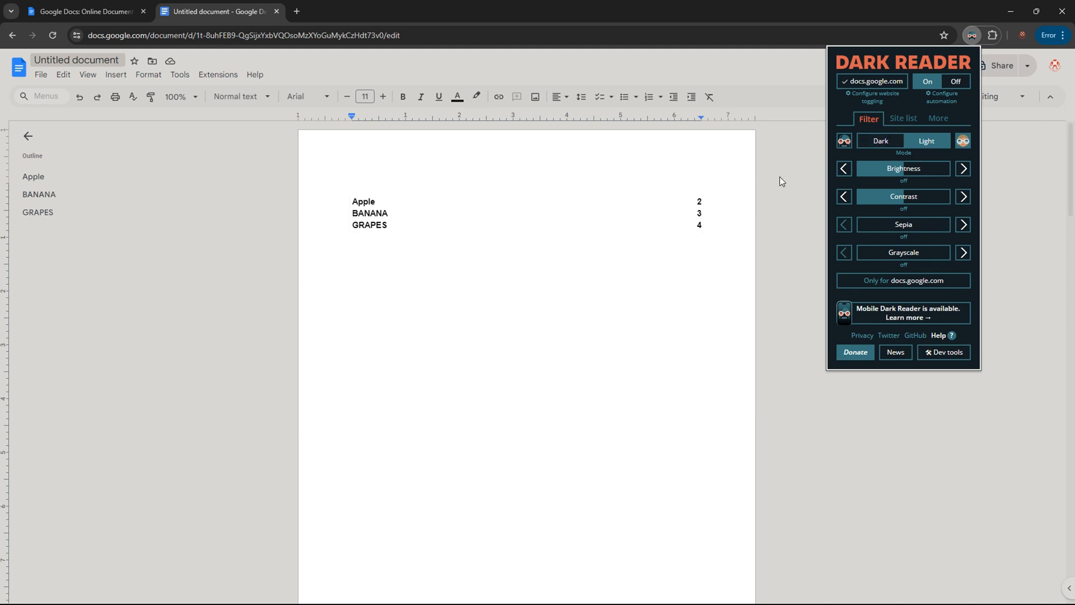
- Apply Dark mode to the document with brightness at +50 and a sepia tint added
{"action": "left_click", "coordinate": [880, 141]}
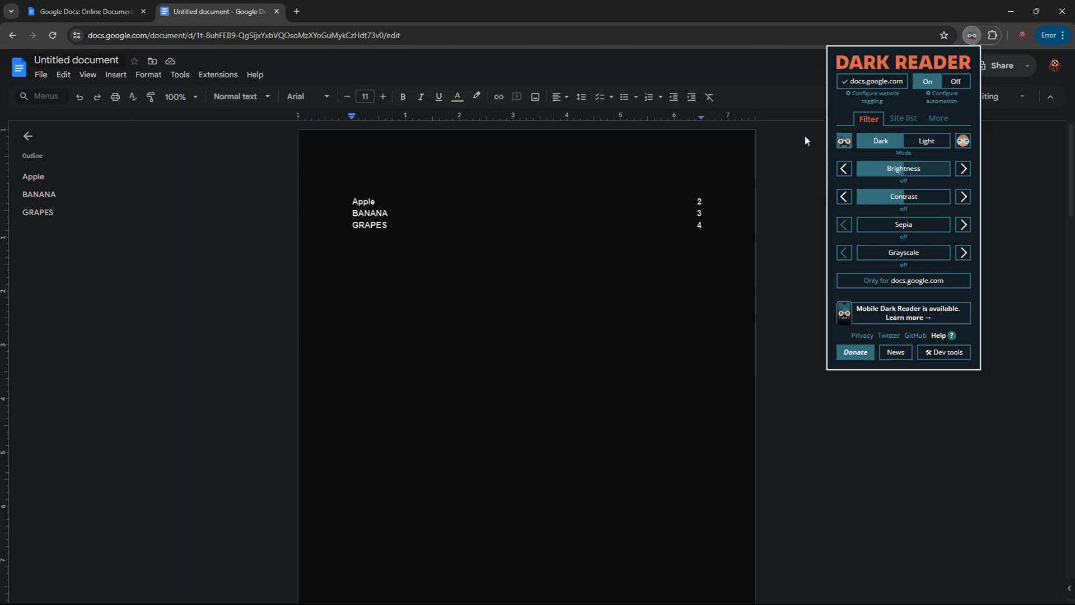
{"action": "mouse_move", "coordinate": [906, 174]}
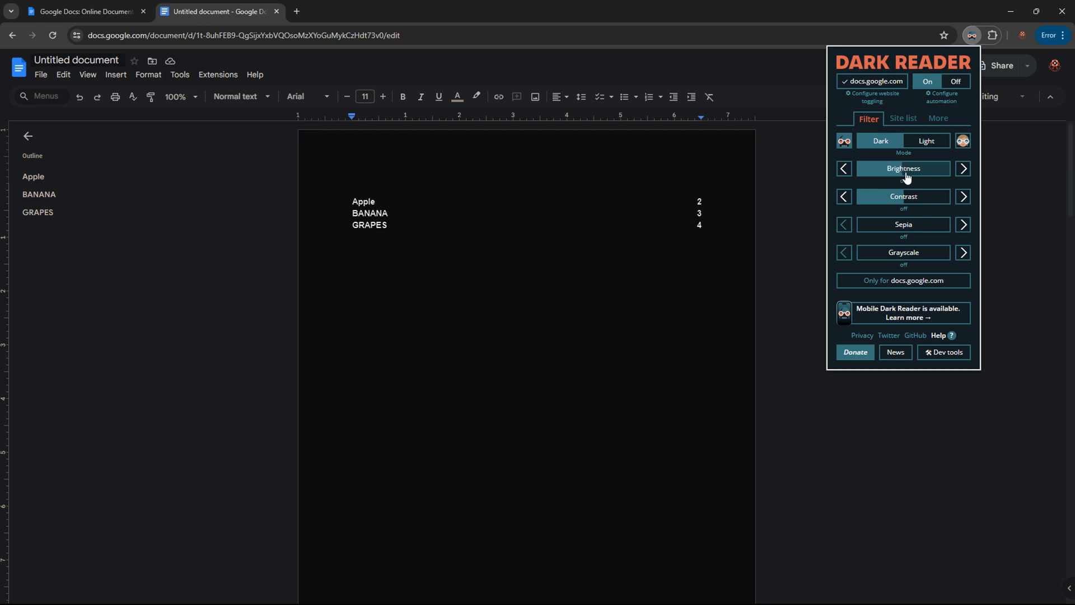
{"action": "left_click", "coordinate": [903, 168]}
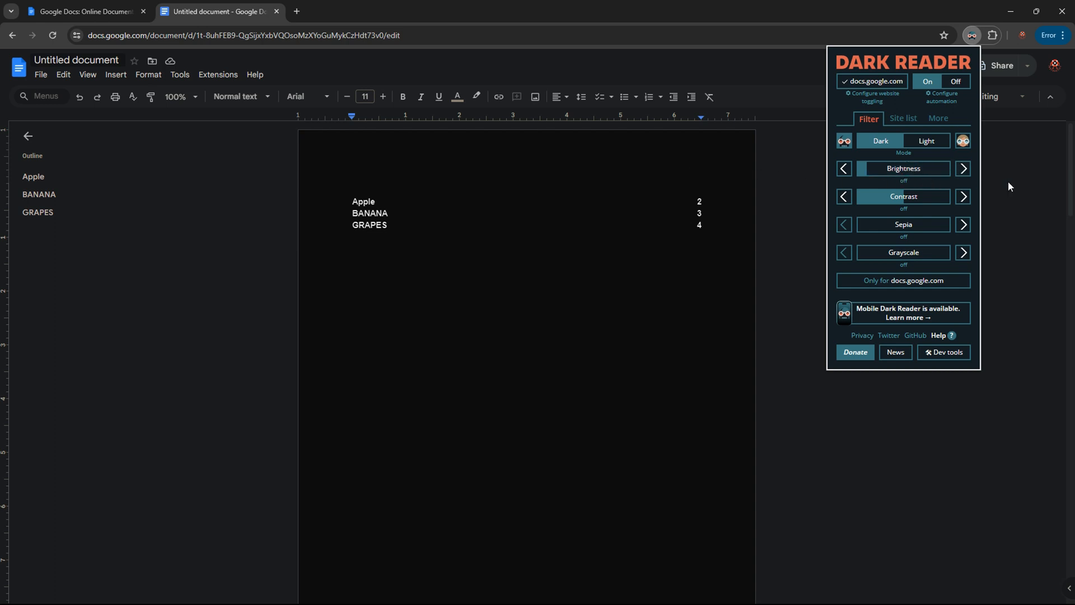
{"action": "left_click", "coordinate": [844, 168]}
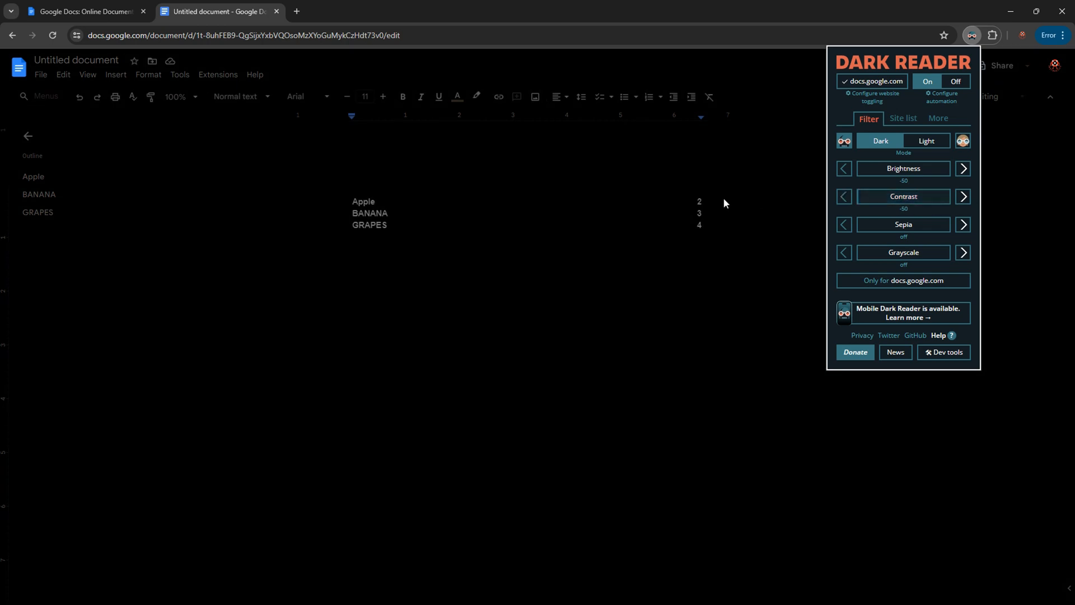
{"action": "left_click", "coordinate": [963, 168]}
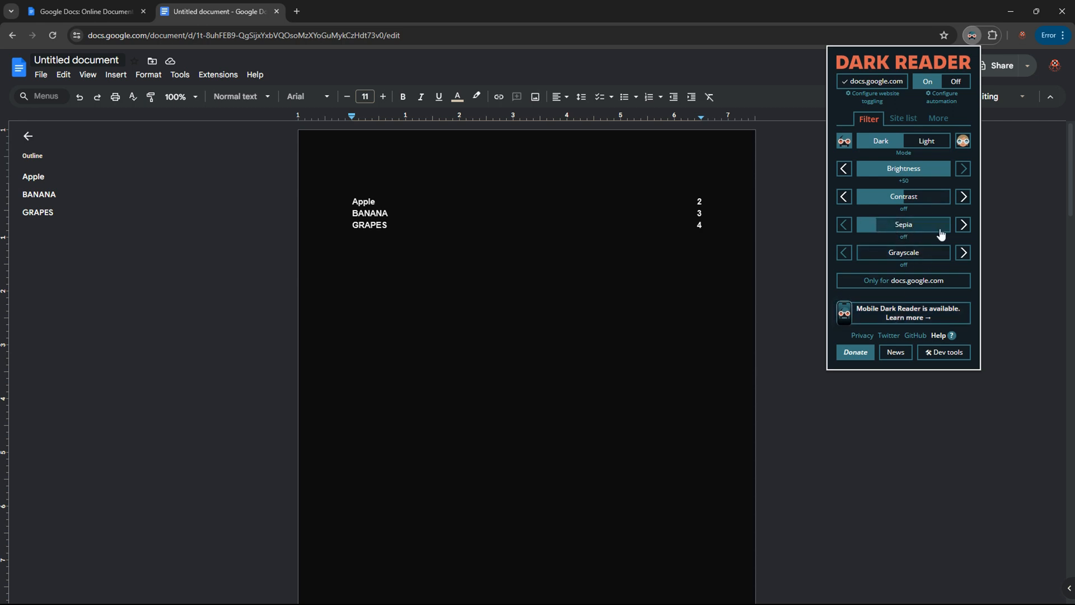
{"action": "left_click", "coordinate": [891, 224]}
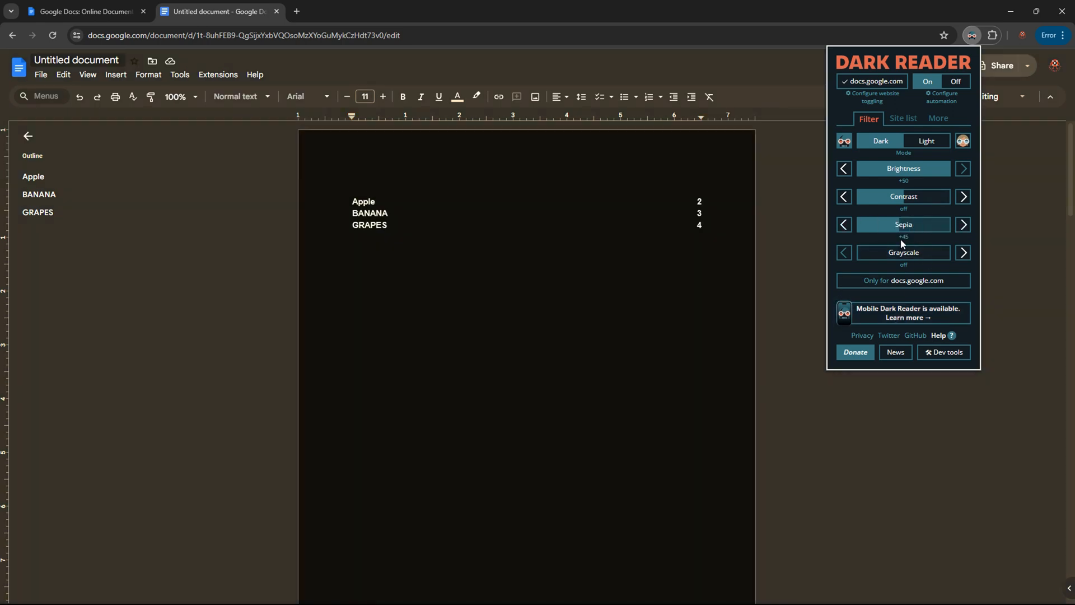